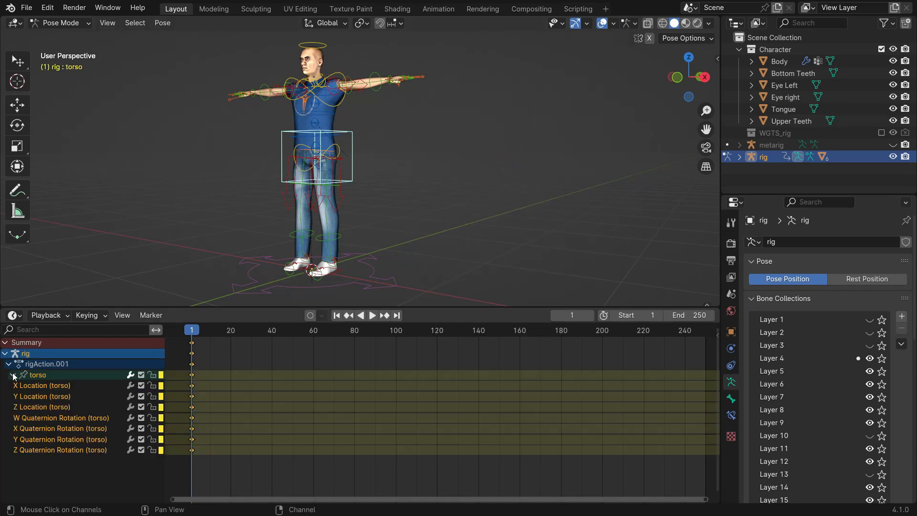
- Key the torso crouching at frame 20 and twisted at frame 40, then play and stop
{"action": "left_click", "coordinate": [230, 329]}
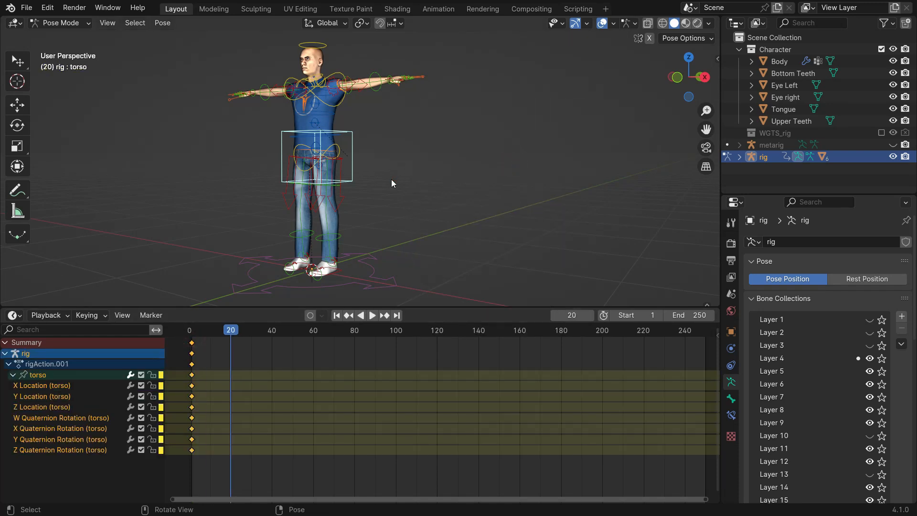
{"action": "key", "text": "r"}
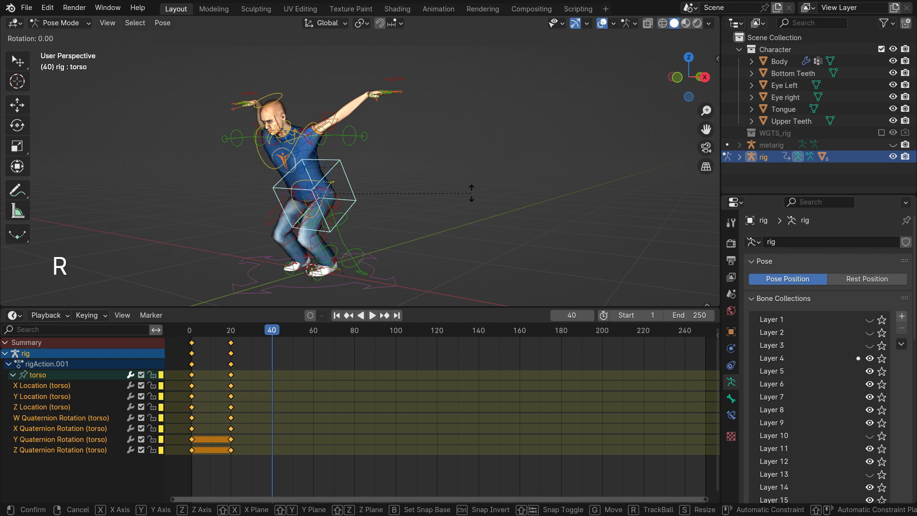
{"action": "left_click", "coordinate": [490, 161]}
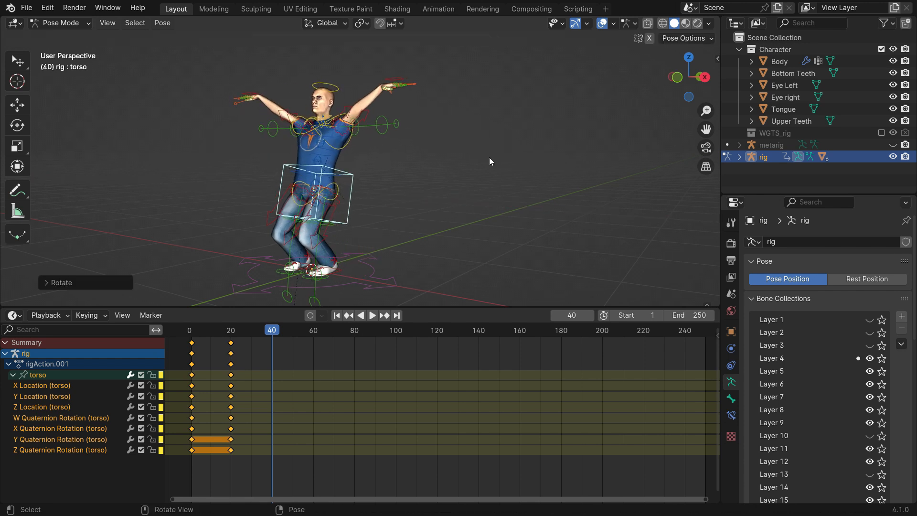
{"action": "left_click", "coordinate": [372, 315]}
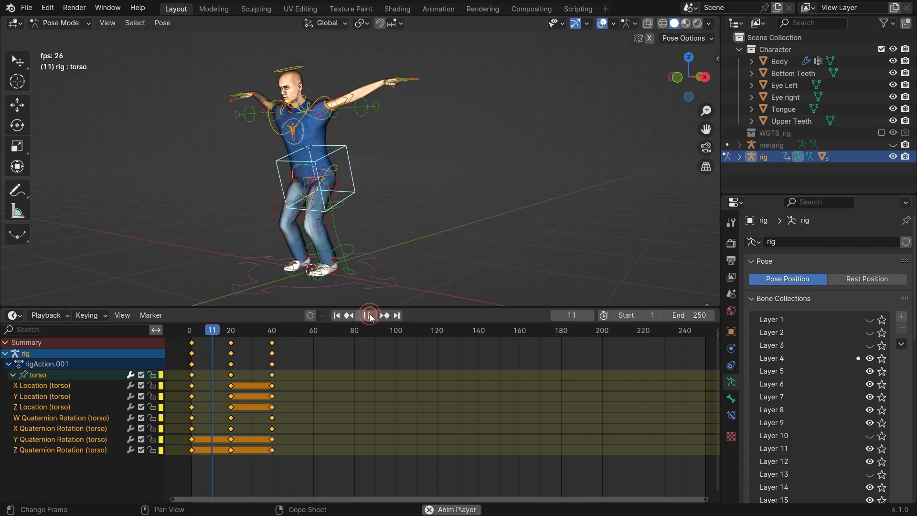
{"action": "left_click", "coordinate": [372, 315]}
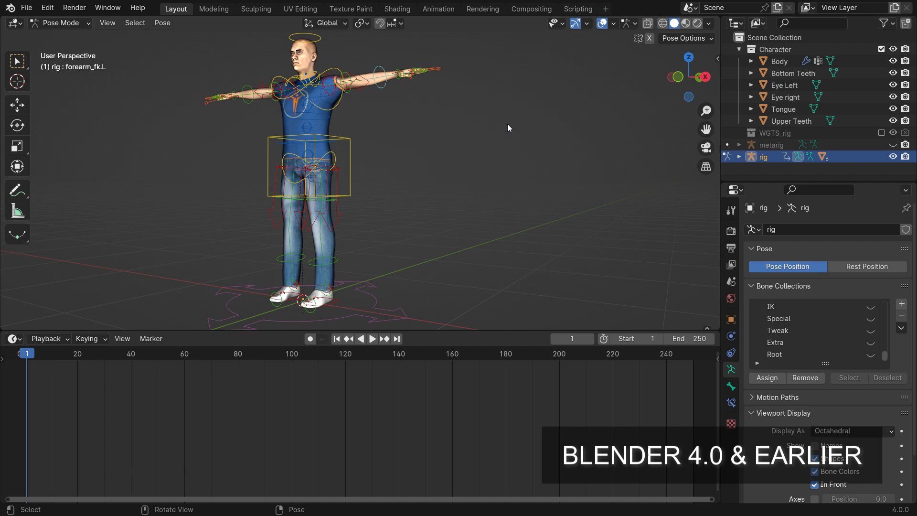
{"action": "left_click", "coordinate": [307, 166]}
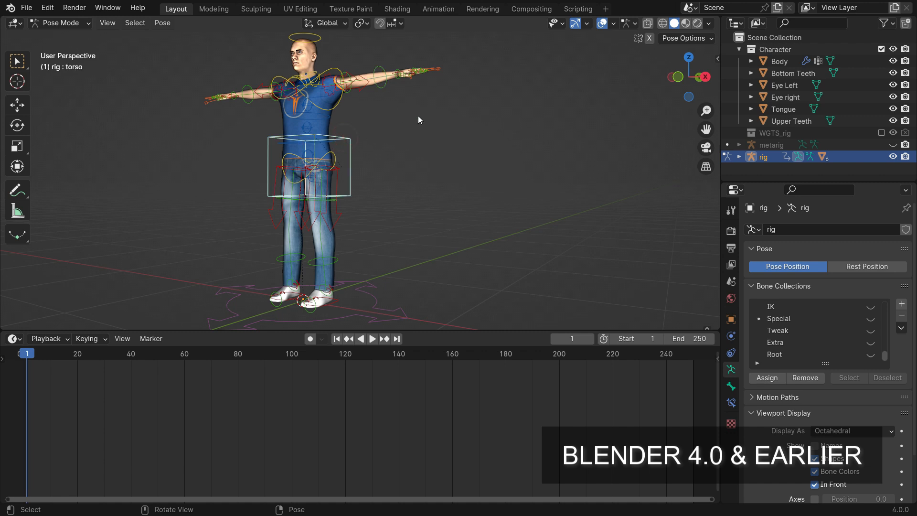
{"action": "key", "text": "i"}
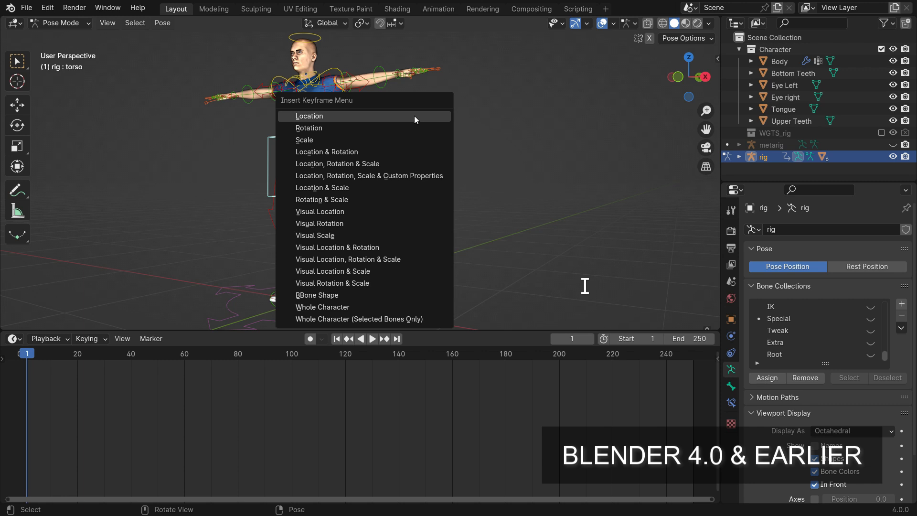
{"action": "left_click", "coordinate": [308, 116]}
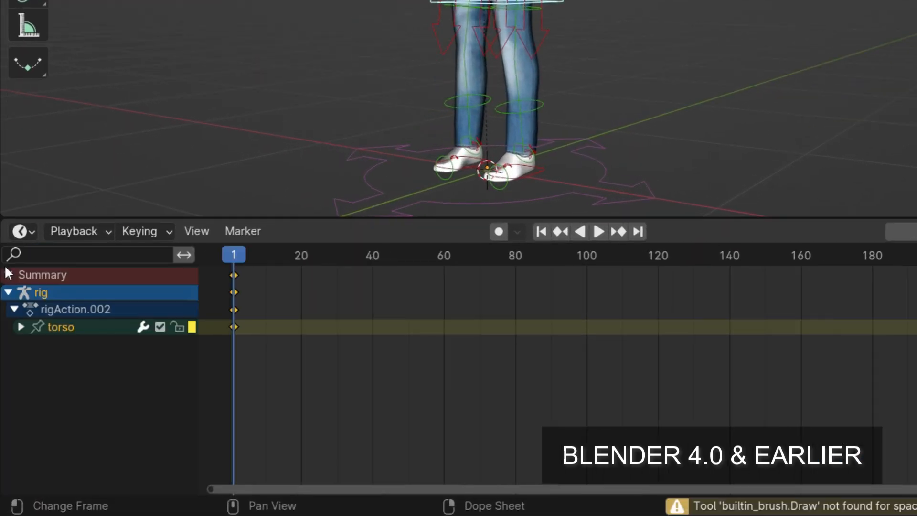
{"action": "left_click", "coordinate": [20, 326]}
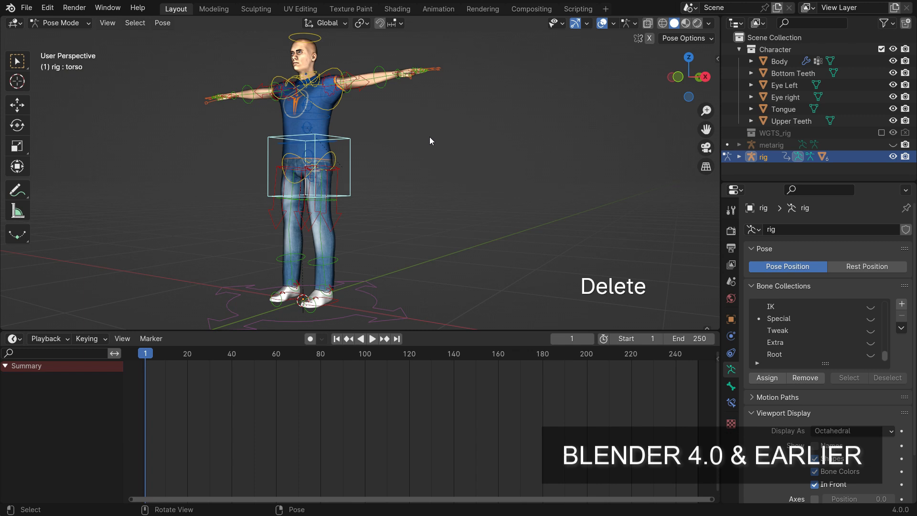
- Insert a Location keyframe on the torso at frame 1 and expand its channels
{"action": "key", "text": "i"}
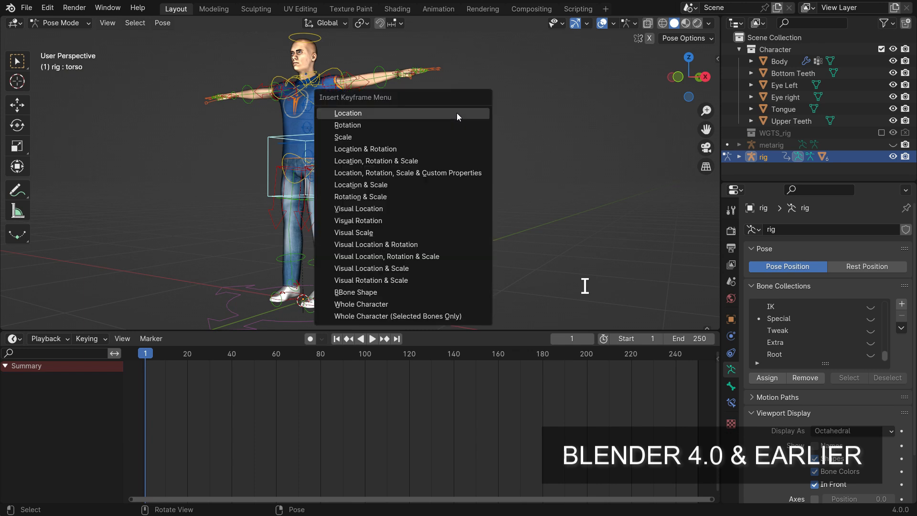
{"action": "left_click", "coordinate": [347, 113]}
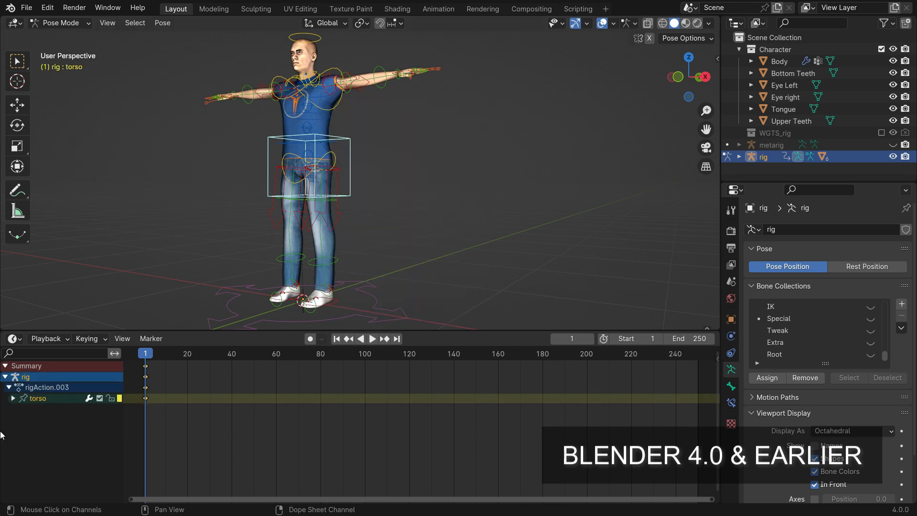
{"action": "left_click", "coordinate": [12, 398]}
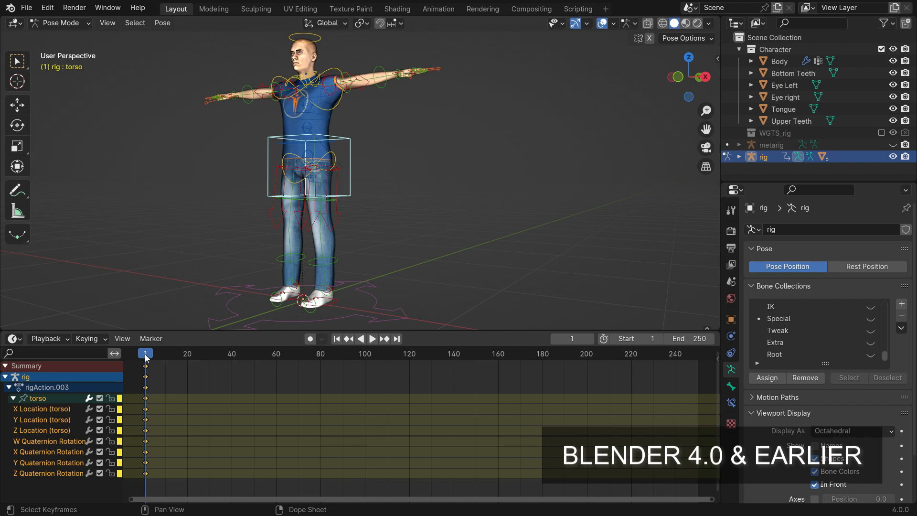
- Key torso poses at frames 23 and 42, then play and stop the animation
{"action": "left_click", "coordinate": [194, 353]}
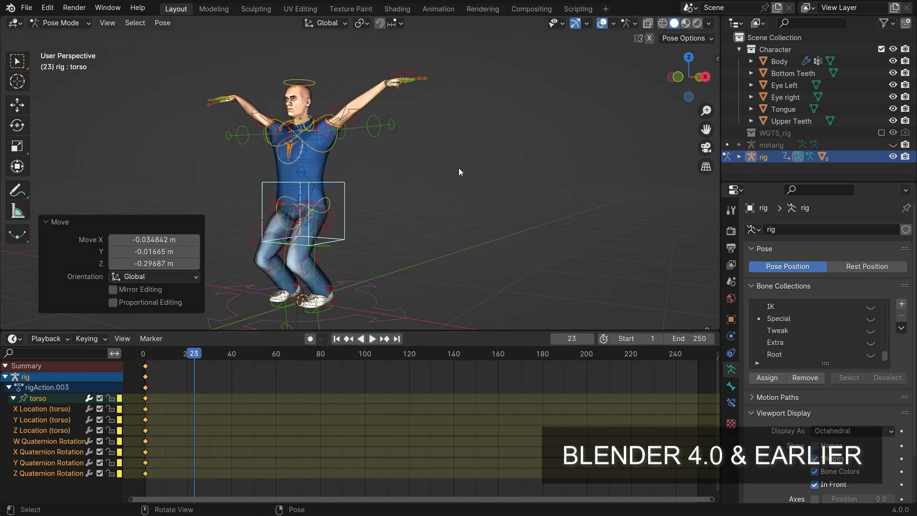
{"action": "left_click", "coordinate": [372, 339]}
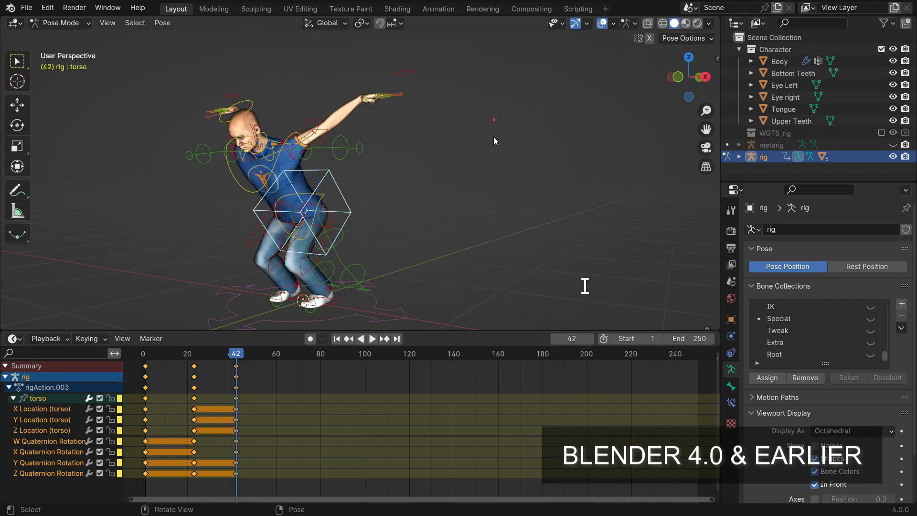
{"action": "left_click", "coordinate": [372, 339]}
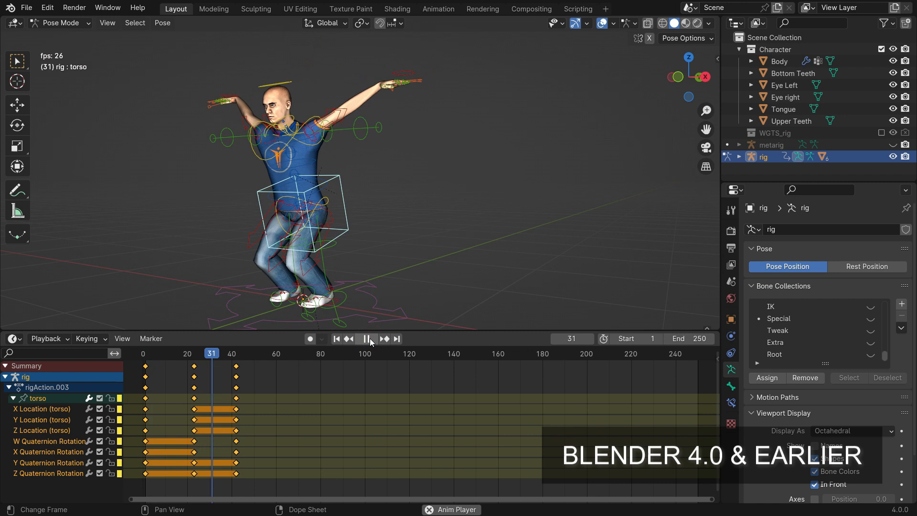
{"action": "left_click", "coordinate": [366, 338]}
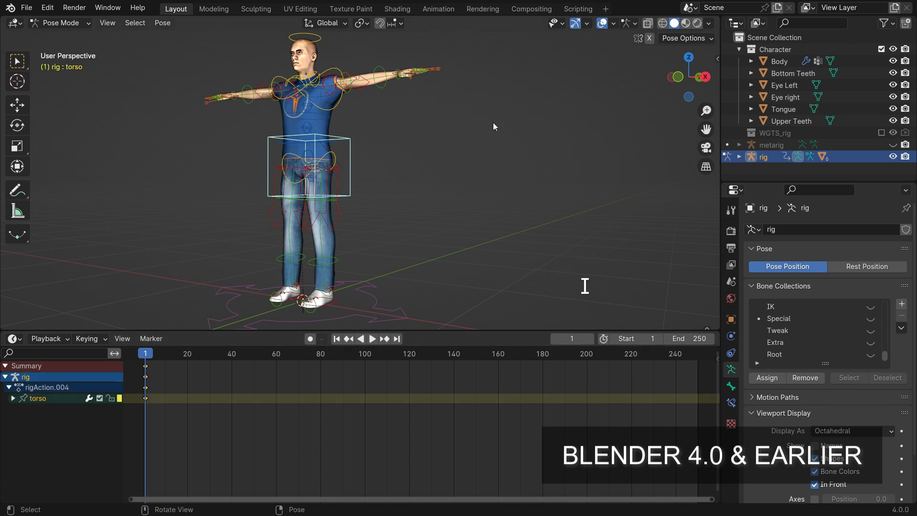
- Key the torso's location at frame 1, then move it at frame 33 and key again
{"action": "key", "text": "i"}
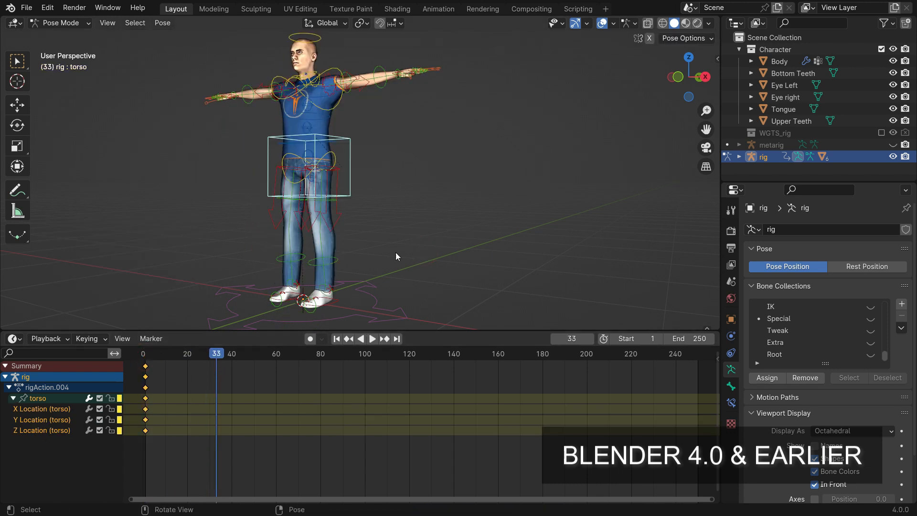
{"action": "key", "text": "g"}
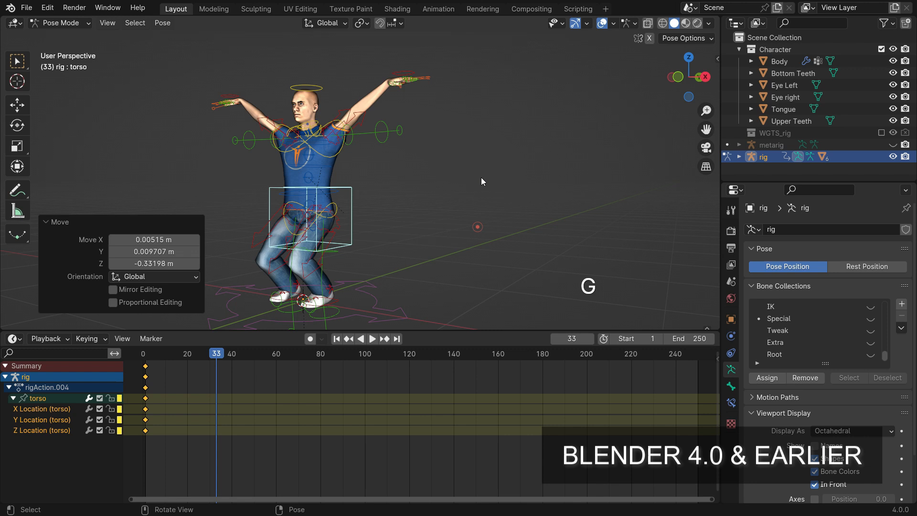
{"action": "key", "text": "i"}
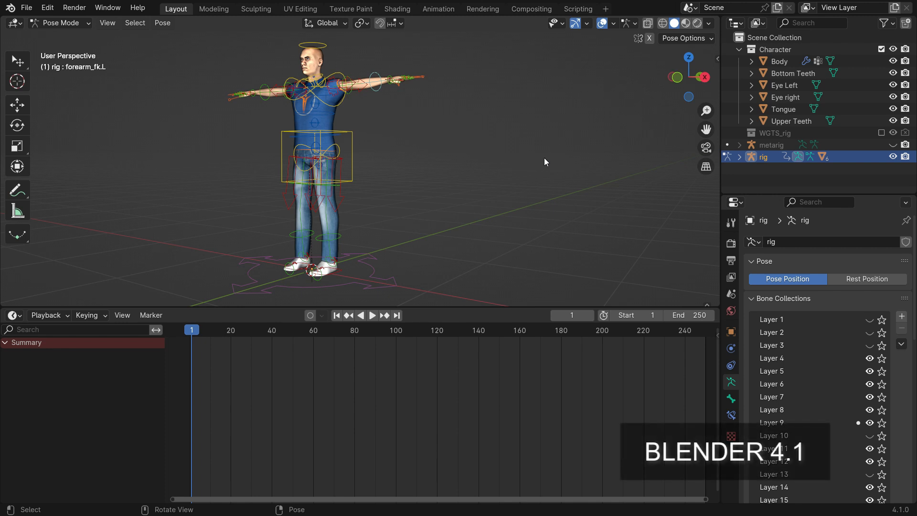
- Key the torso bone at frame 1 and expand its location, rotation and scale channels
{"action": "left_click", "coordinate": [316, 156]}
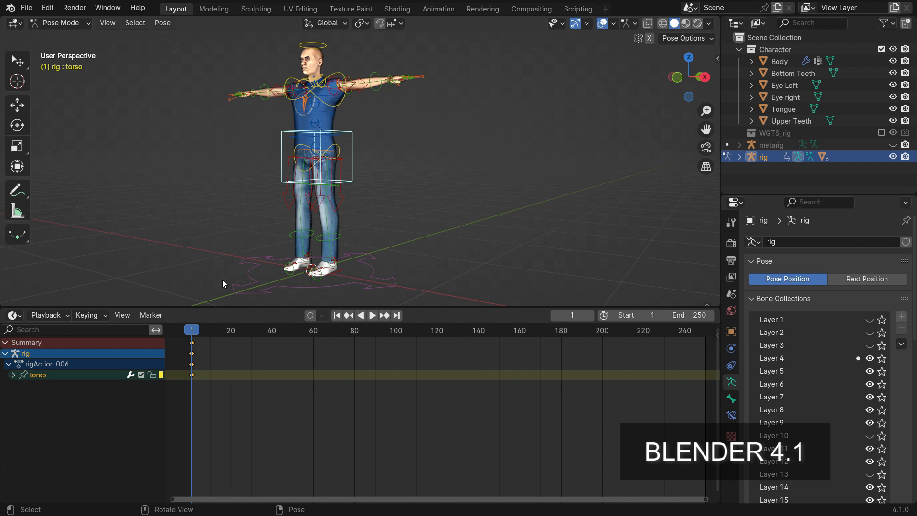
{"action": "left_click", "coordinate": [38, 375]}
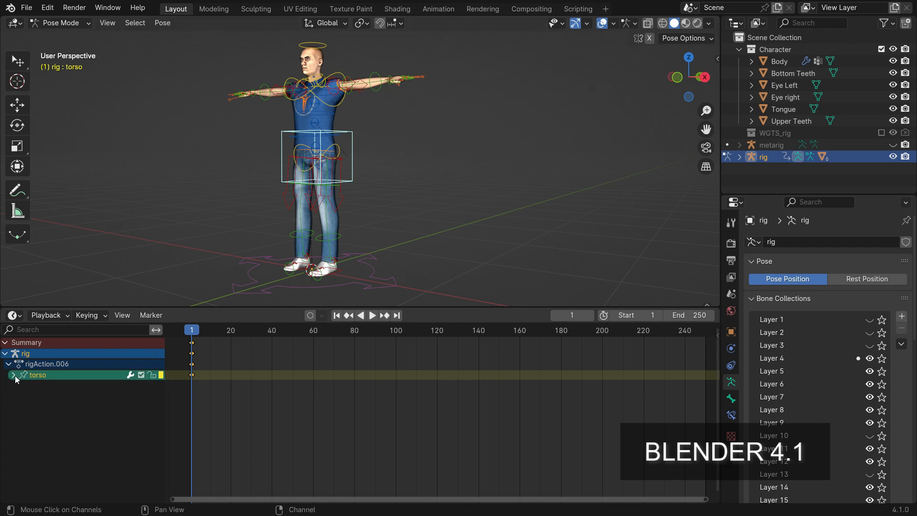
{"action": "left_click", "coordinate": [13, 375]}
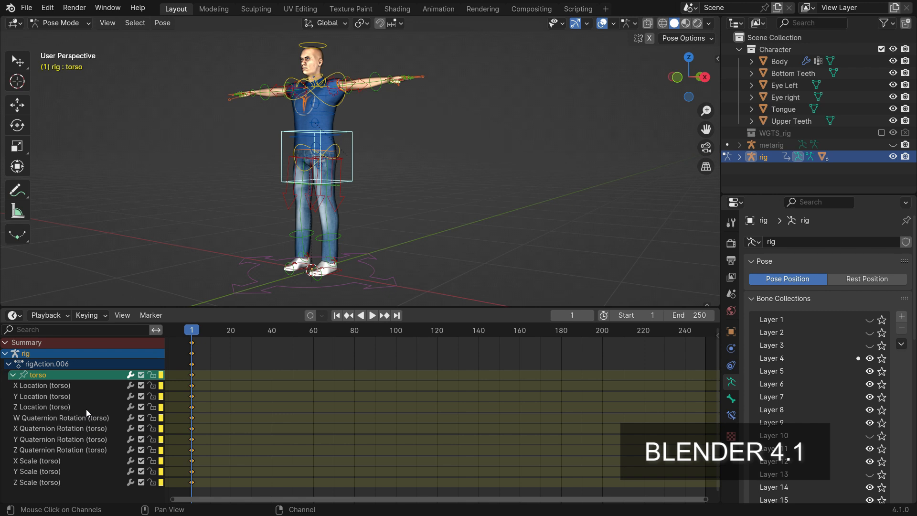
{"action": "left_click", "coordinate": [47, 8]}
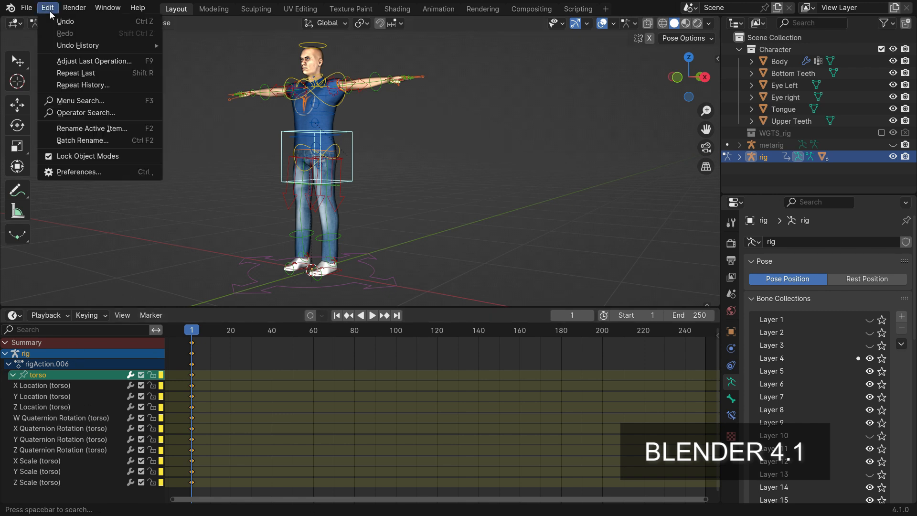
- Limit Default Key Channels in Animation preferences and key the torso's location at frame 20
{"action": "left_click", "coordinate": [78, 171]}
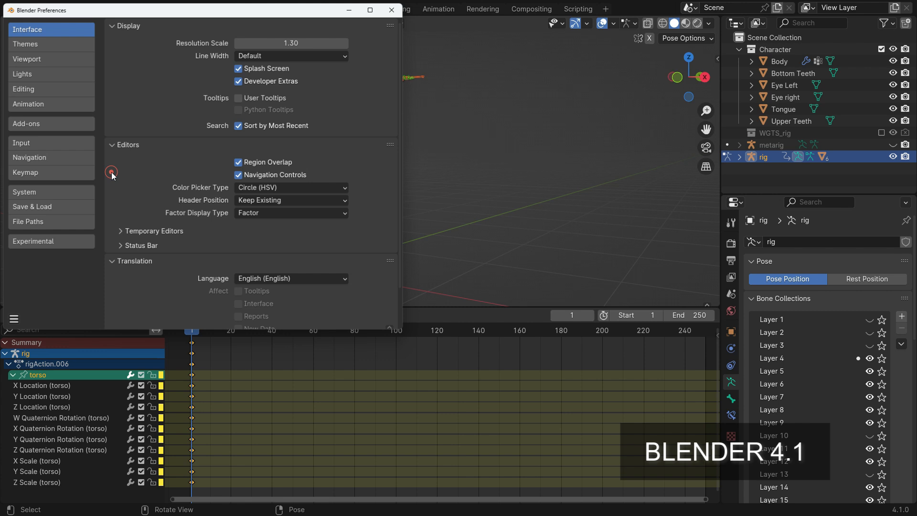
{"action": "left_click", "coordinate": [28, 103]}
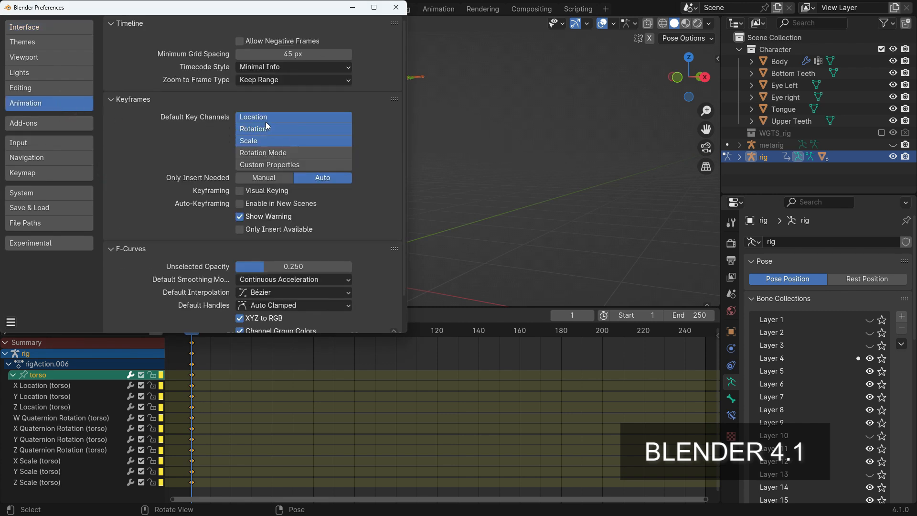
{"action": "left_click", "coordinate": [253, 117]}
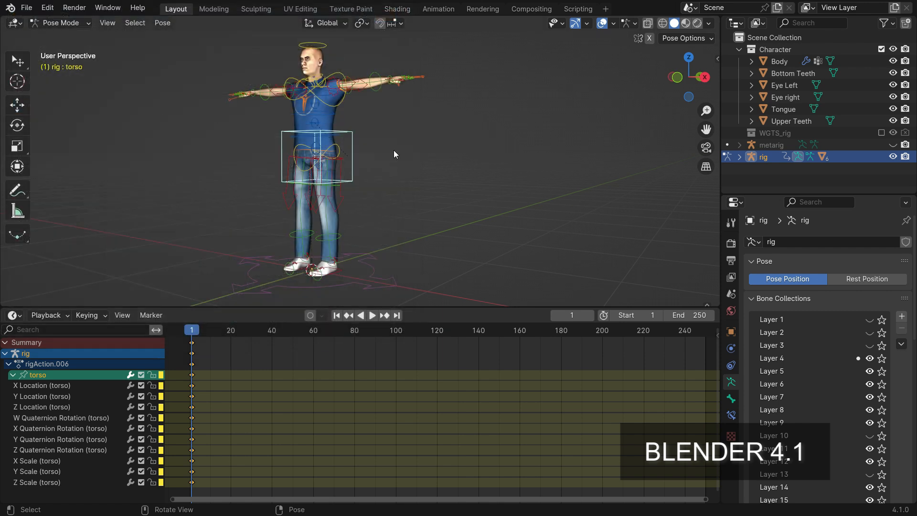
{"action": "left_click", "coordinate": [230, 329]}
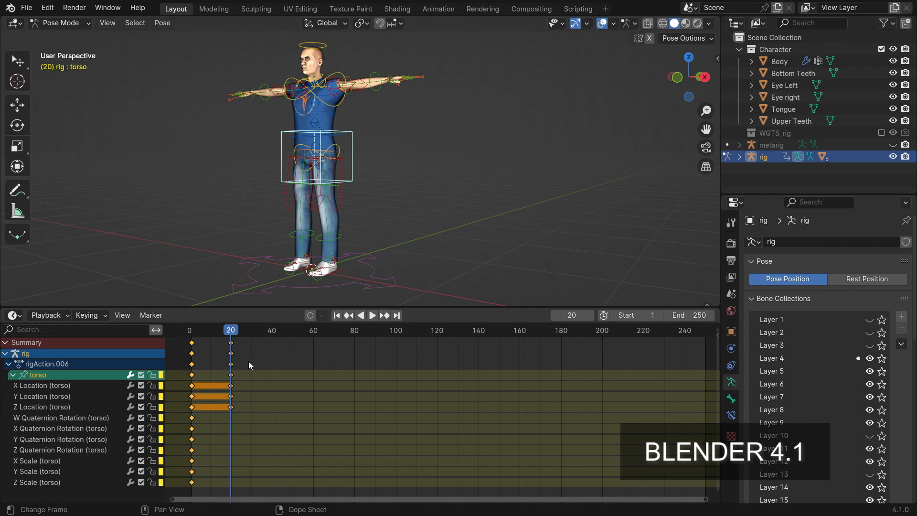
- Reopen Preferences and add Rotation to the default key channels
{"action": "left_click", "coordinate": [46, 8]}
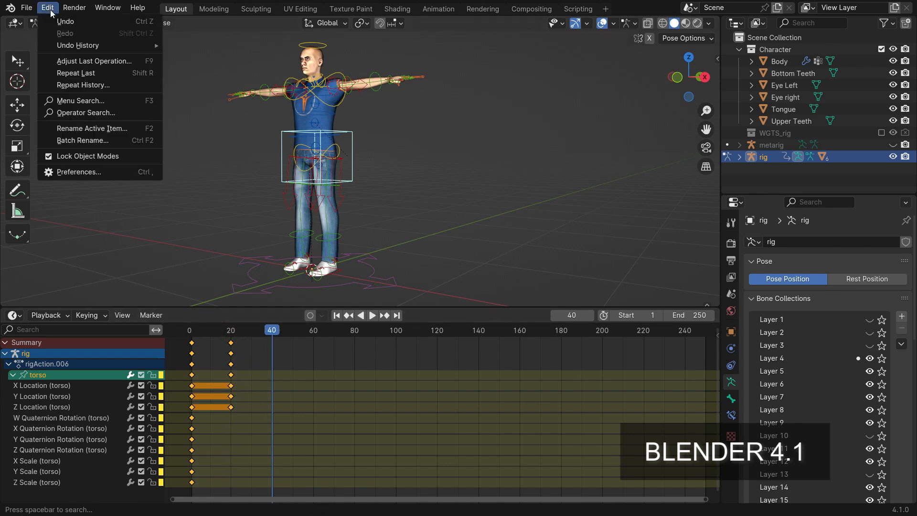
{"action": "left_click", "coordinate": [78, 171]}
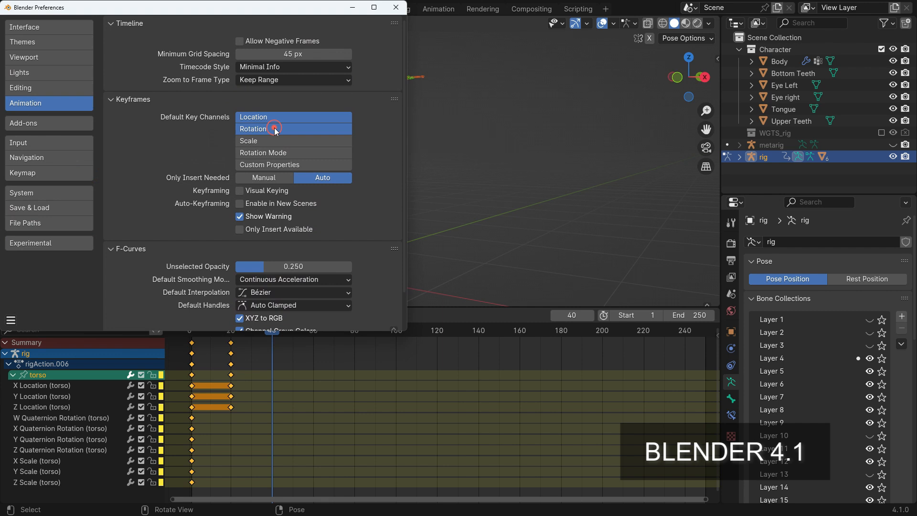
{"action": "left_click", "coordinate": [395, 8]}
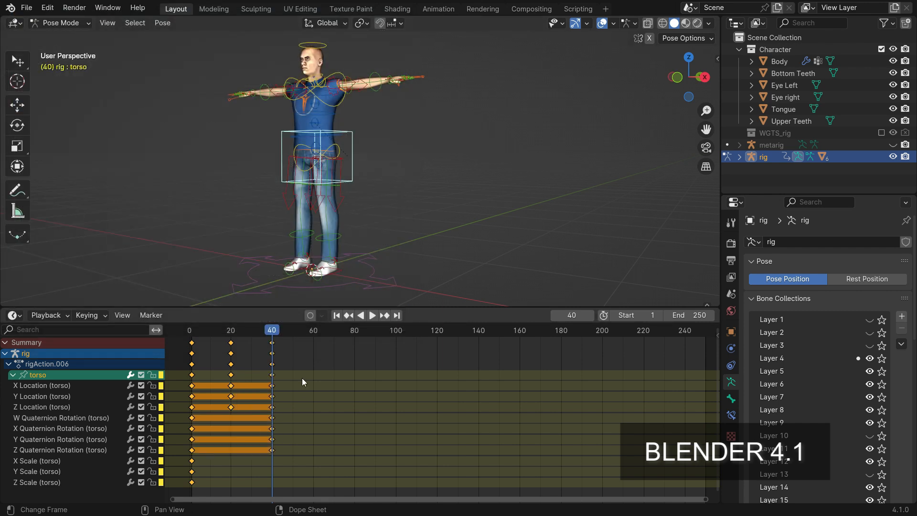
- Delete the old action and key the torso's location at frame 1 in a new one
{"action": "key", "text": "Delete"}
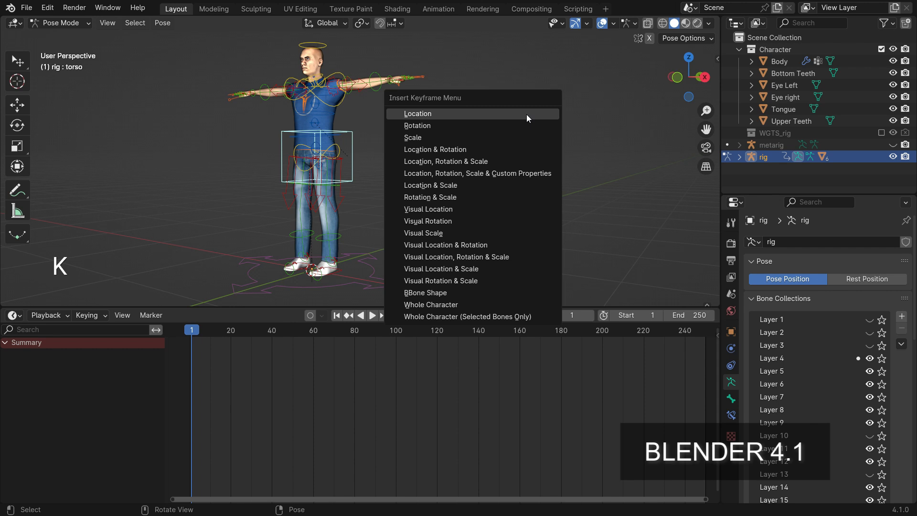
{"action": "left_click", "coordinate": [418, 113]}
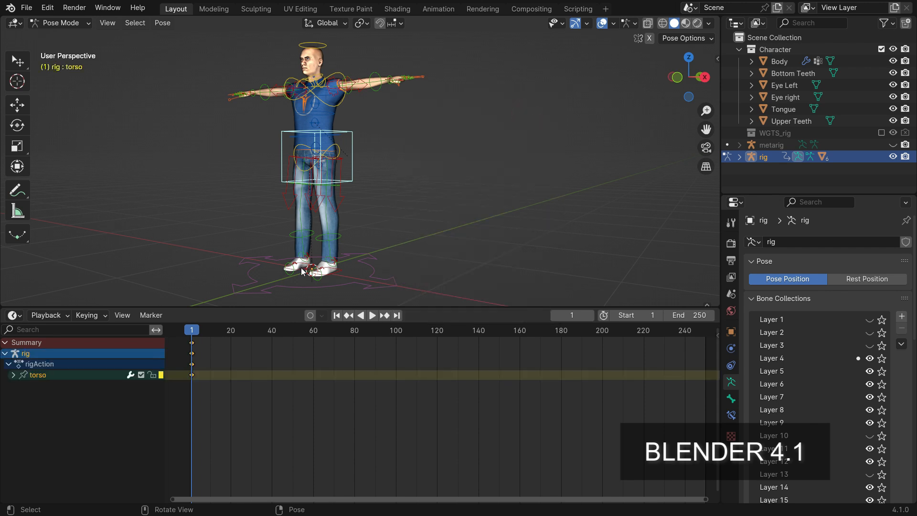
{"action": "left_click", "coordinate": [13, 374]}
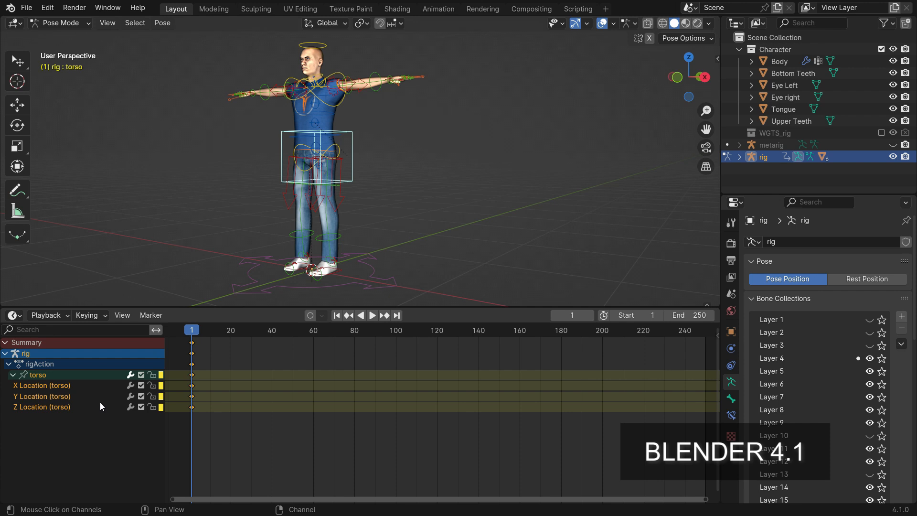
- Pose the crouch at frame 20 and key Location & Rotation back at frame 1
{"action": "key", "text": "g"}
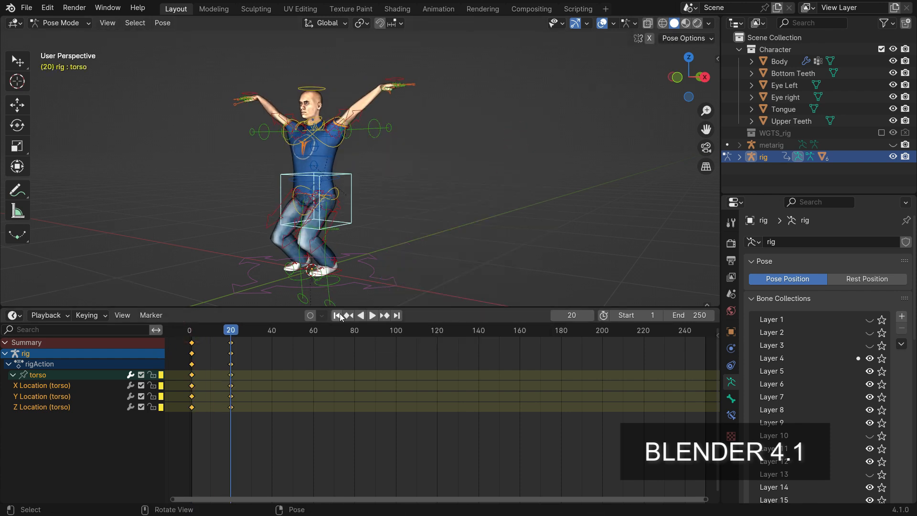
{"action": "left_click", "coordinate": [336, 315]}
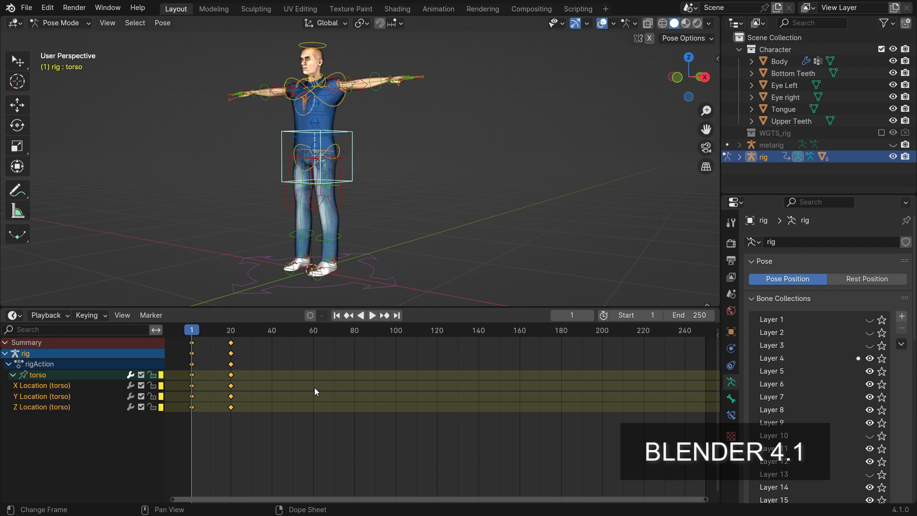
{"action": "key", "text": "i"}
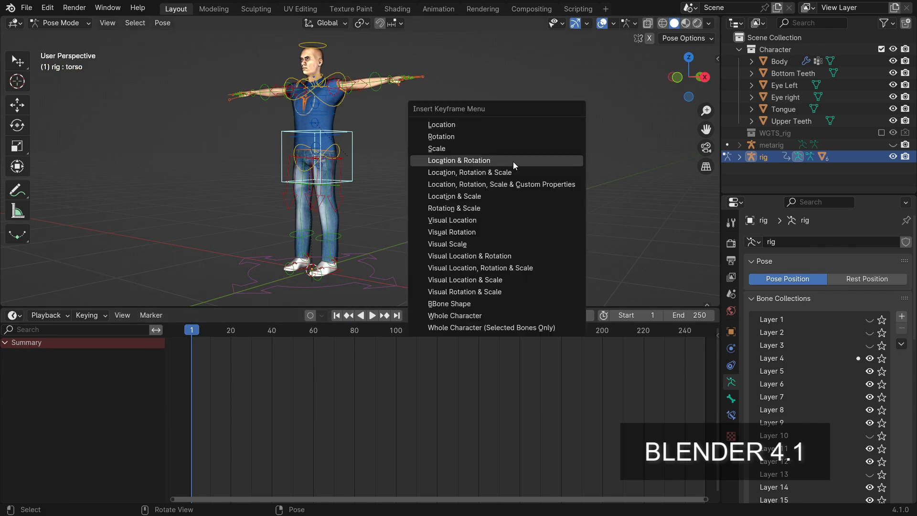
{"action": "left_click", "coordinate": [458, 160]}
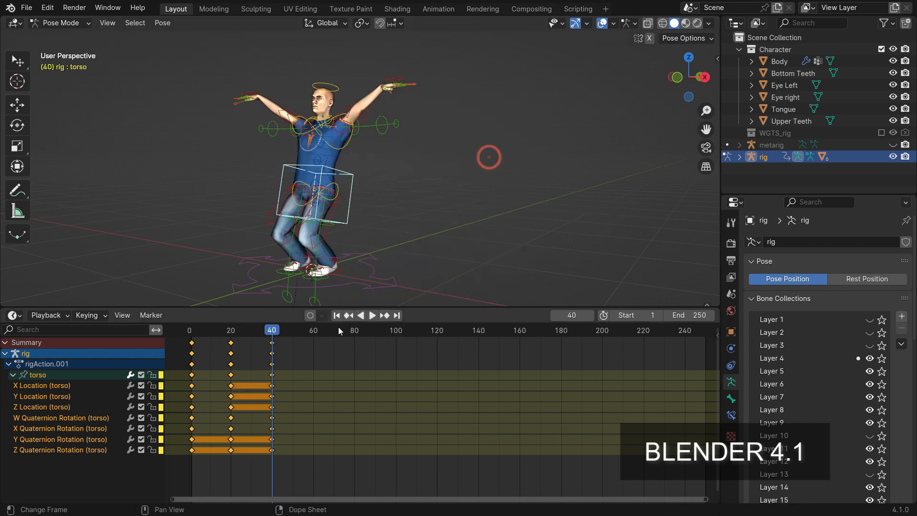
- Set Only Insert Needed to Manual in Animation preferences and close Preferences
{"action": "left_click", "coordinate": [372, 315]}
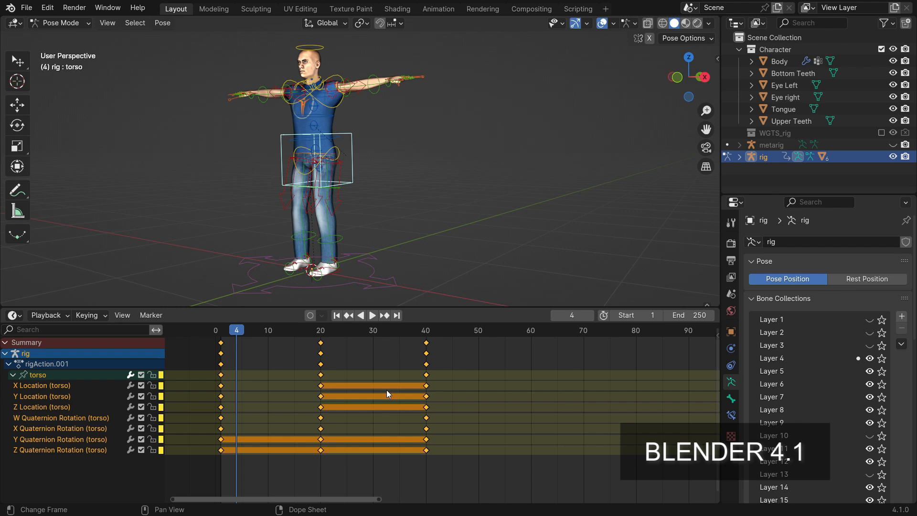
{"action": "mouse_move", "coordinate": [414, 407]}
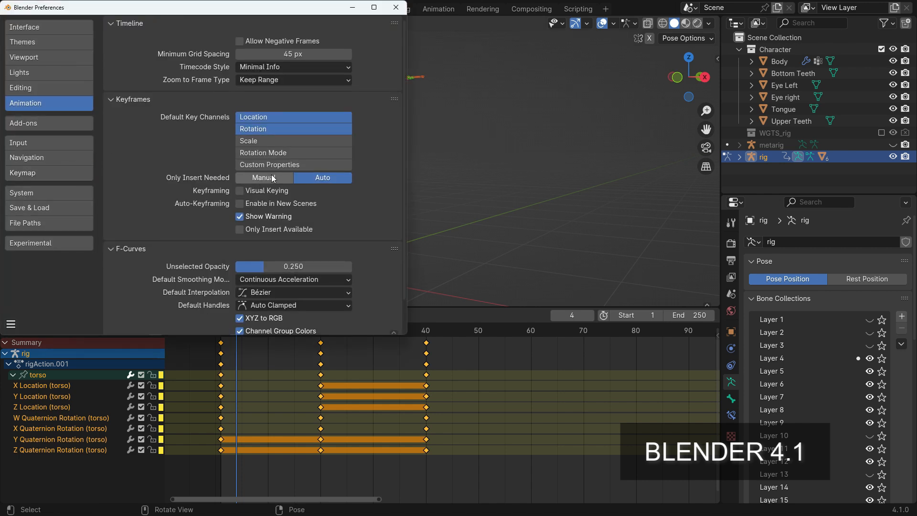
{"action": "left_click", "coordinate": [263, 177]}
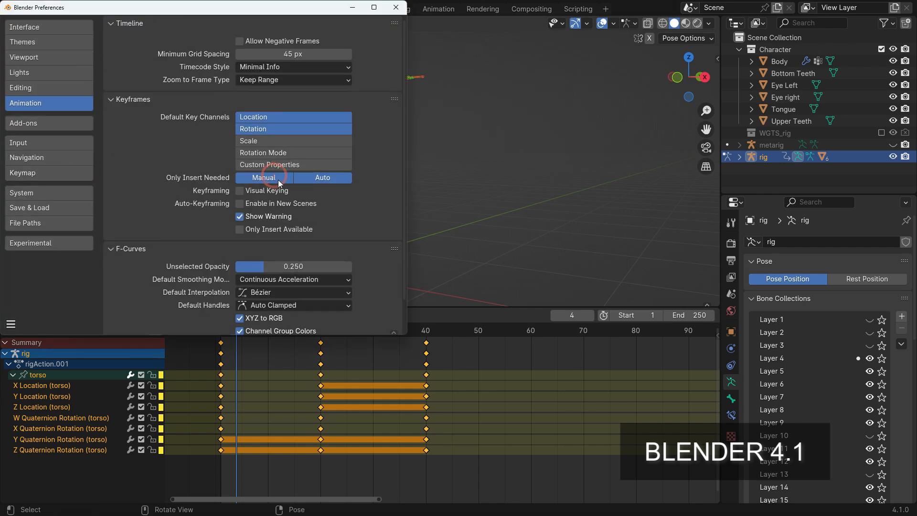
{"action": "left_click", "coordinate": [395, 8]}
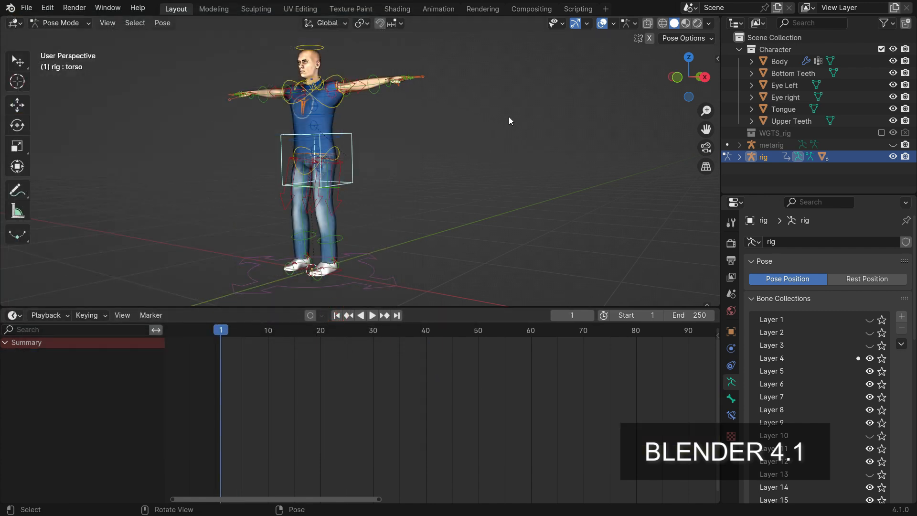
- Key torso location and rotation at frame 1, then play and stop the animation
{"action": "key", "text": "i"}
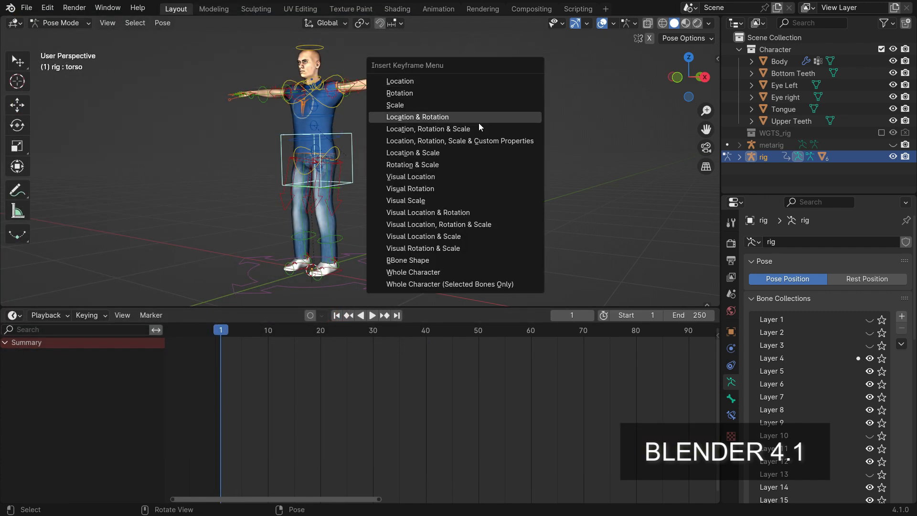
{"action": "left_click", "coordinate": [417, 117]}
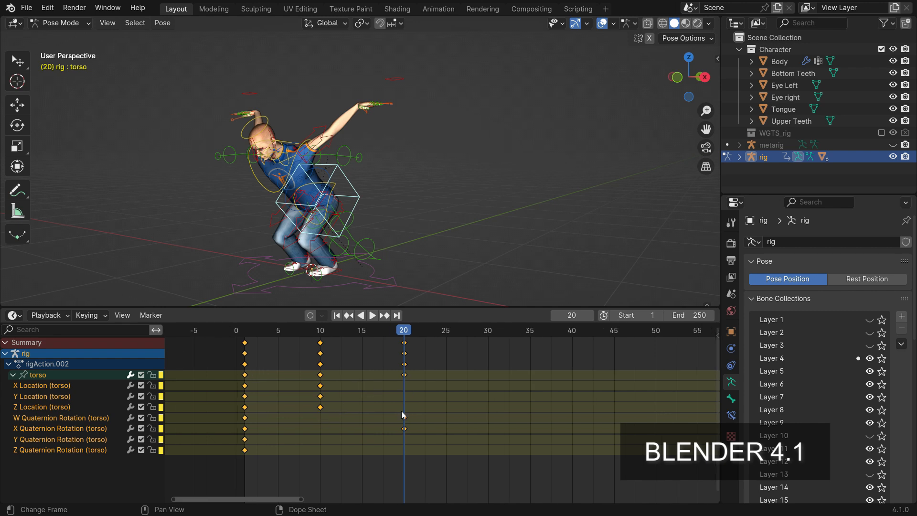
{"action": "left_click", "coordinate": [372, 315]}
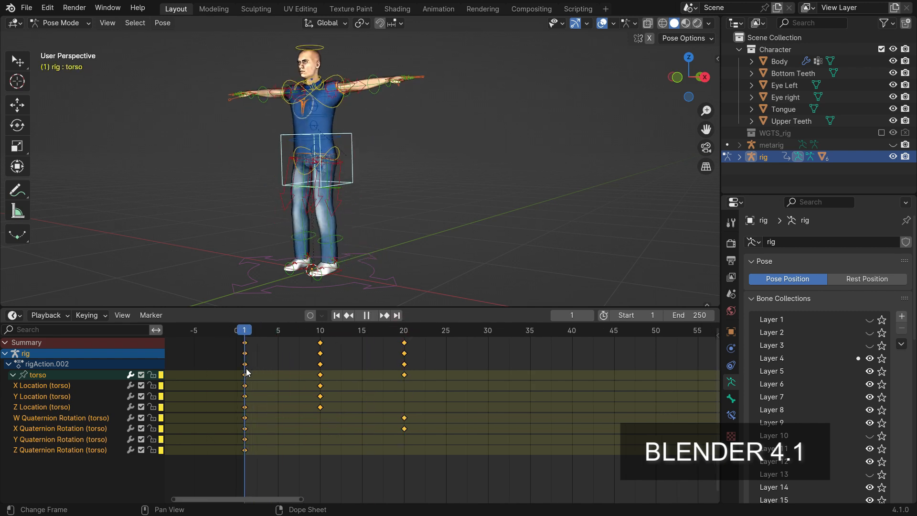
{"action": "left_click", "coordinate": [365, 316]}
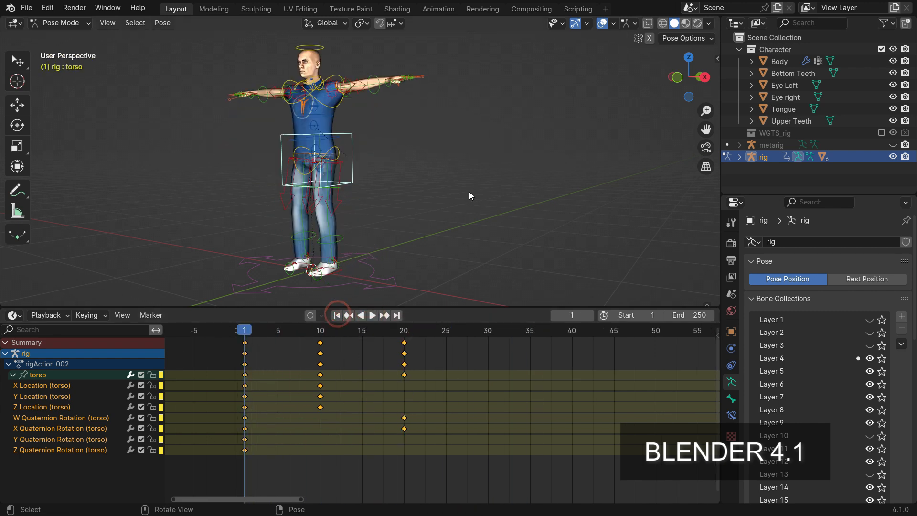